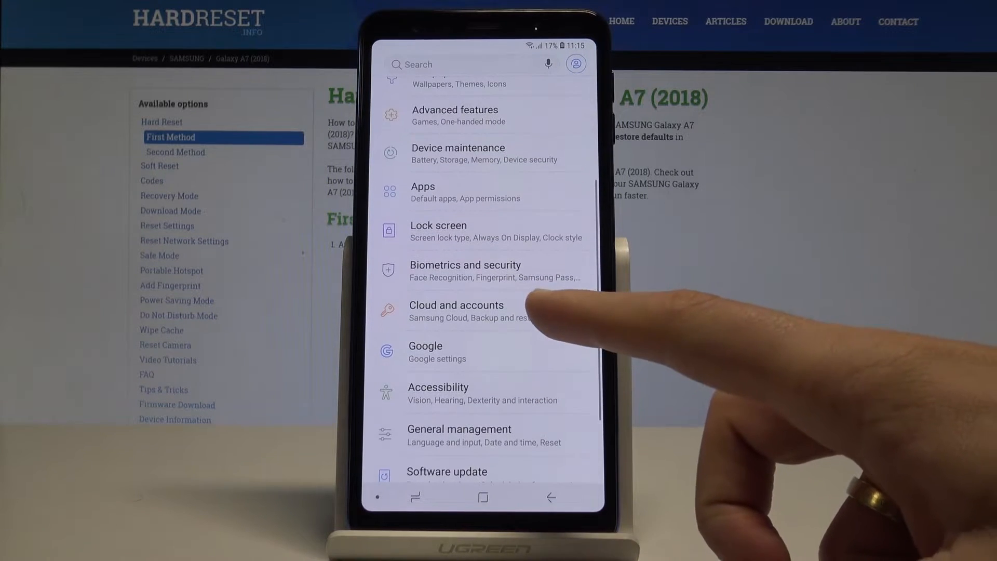
# Navigate through Cloud and accounts to the Backup and restore page.
pyautogui.click(456, 311)
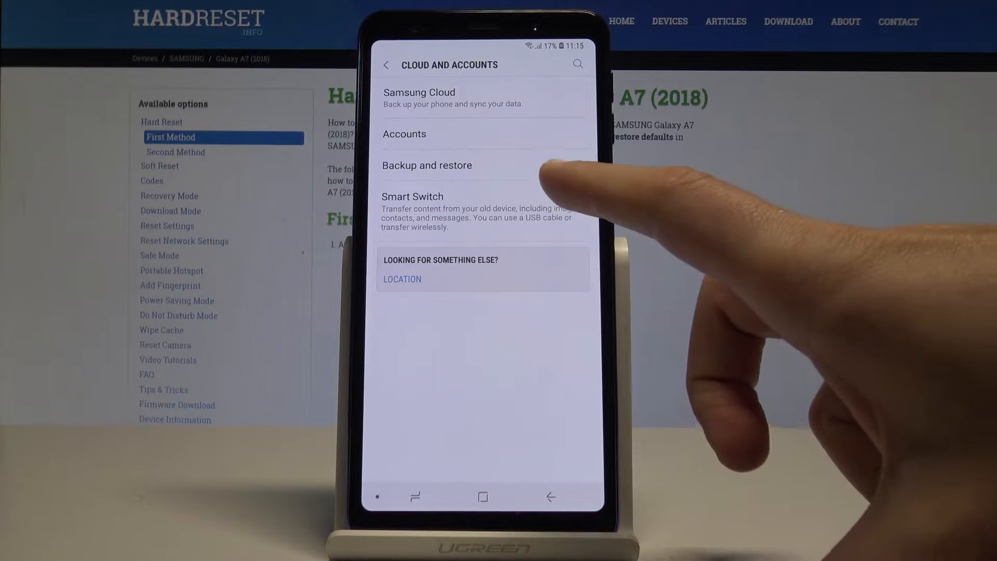
pyautogui.click(427, 165)
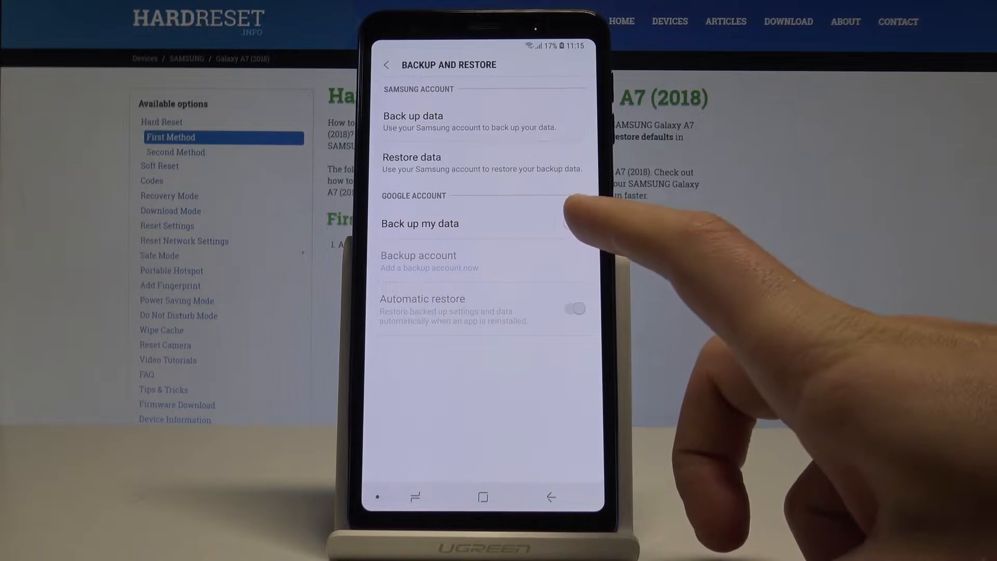
# Switch on Back up my data, triggering the Google account sign-in screen.
pyautogui.click(419, 223)
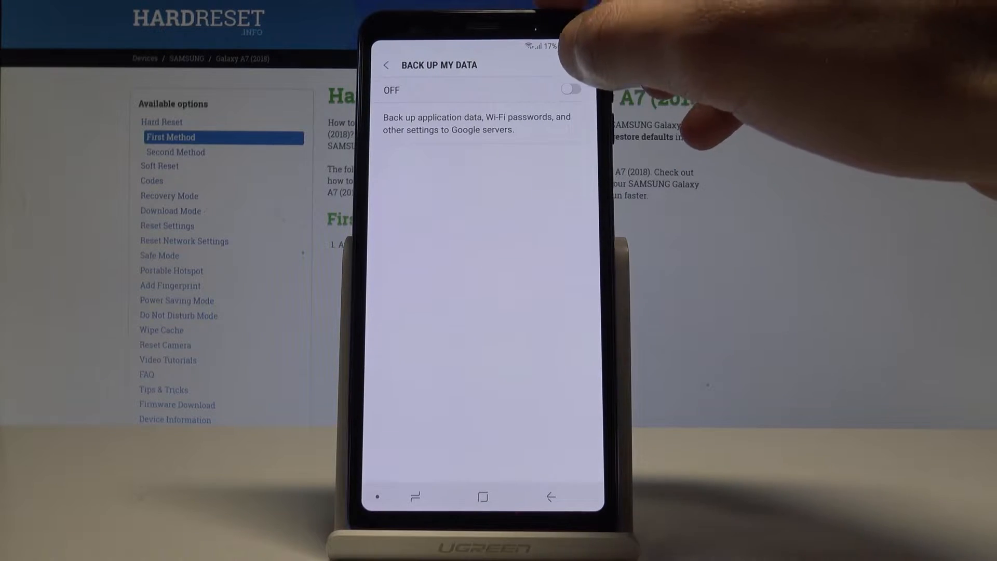
pyautogui.click(570, 89)
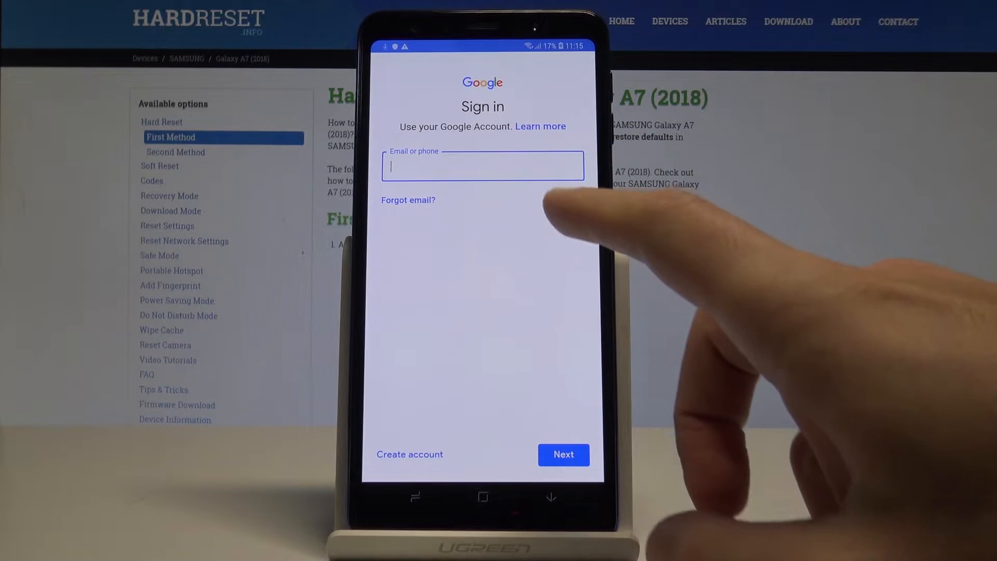
pyautogui.write('h')
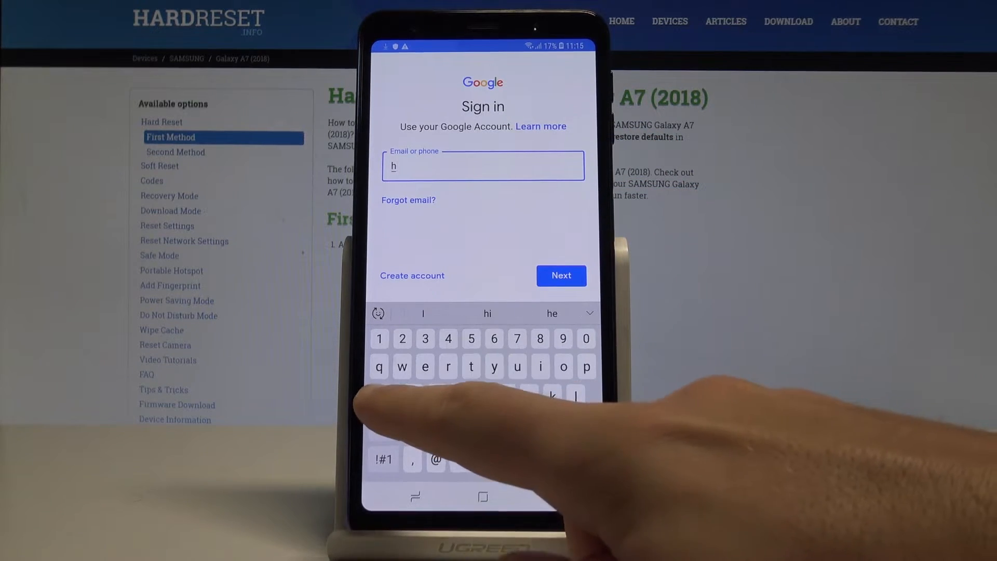
pyautogui.write('ardreseti')
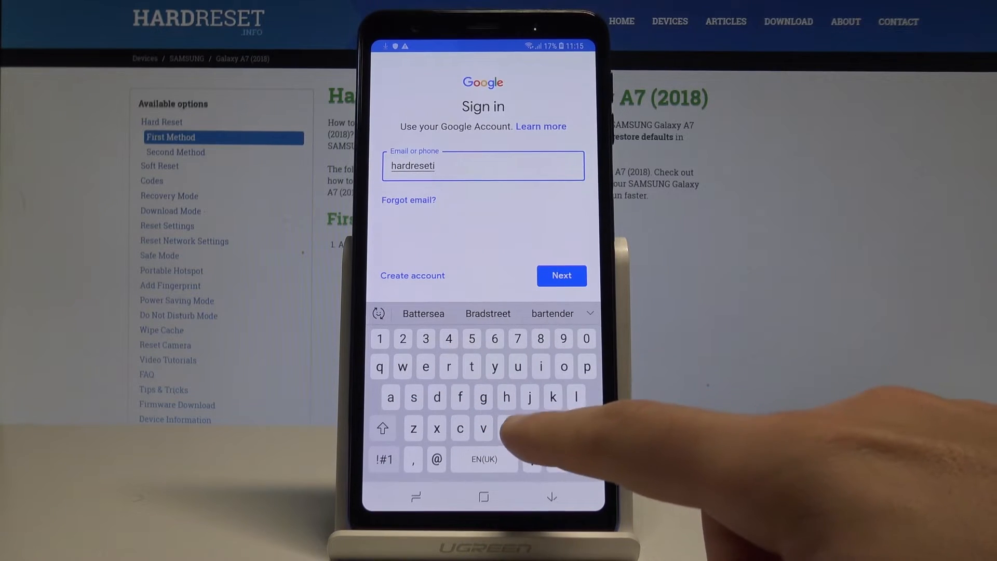
pyautogui.write('nfo')
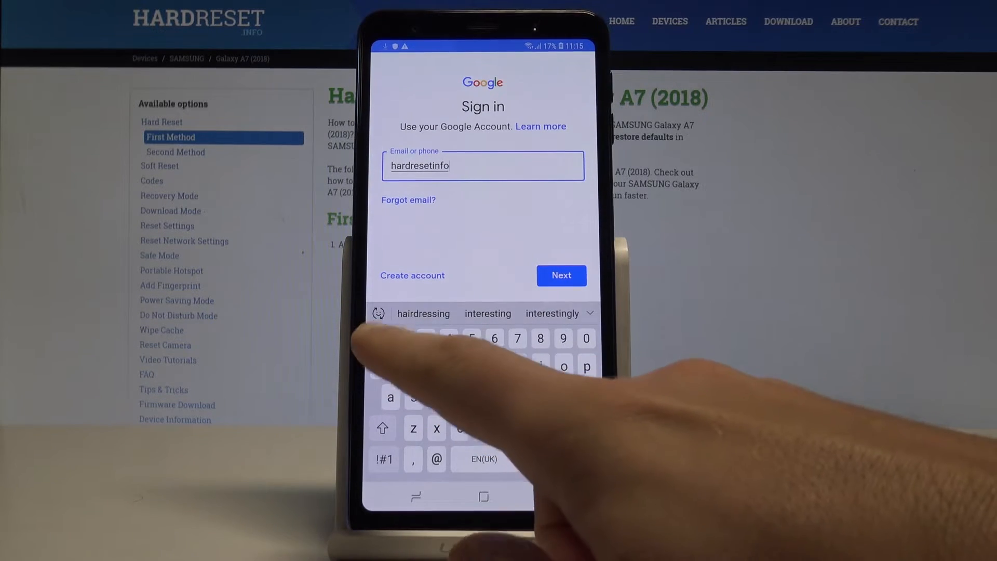
pyautogui.write('1')
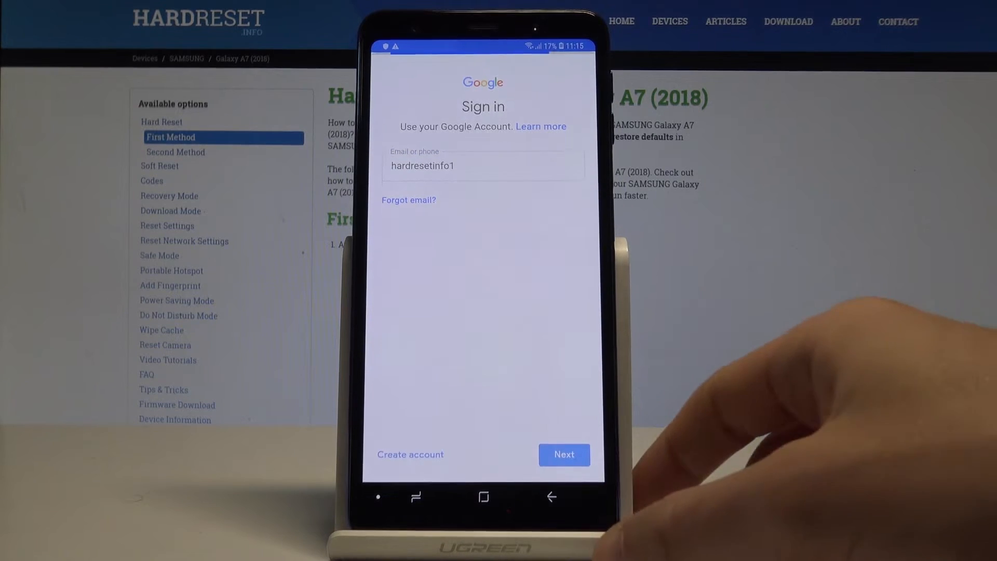
pyautogui.click(563, 455)
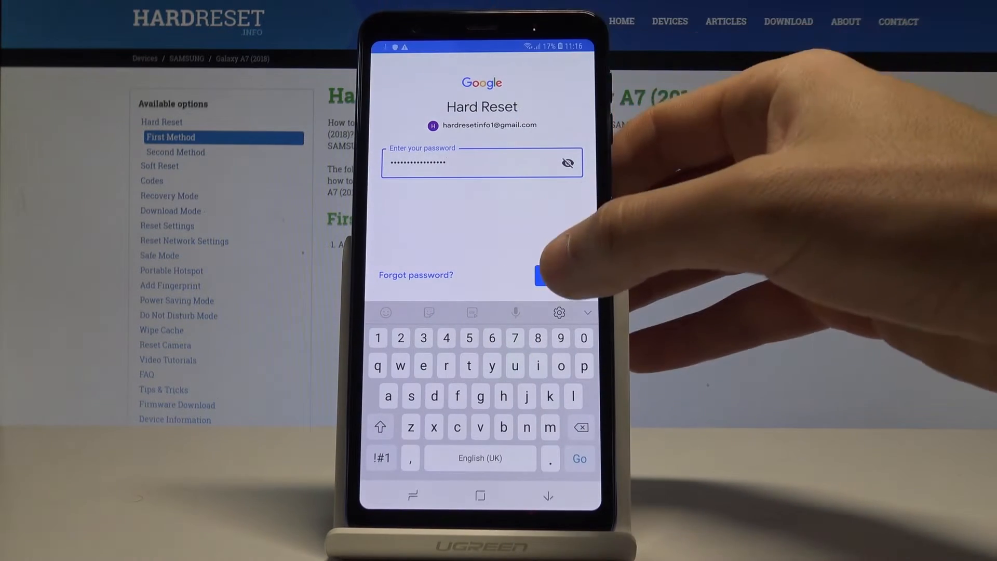
pyautogui.click(559, 275)
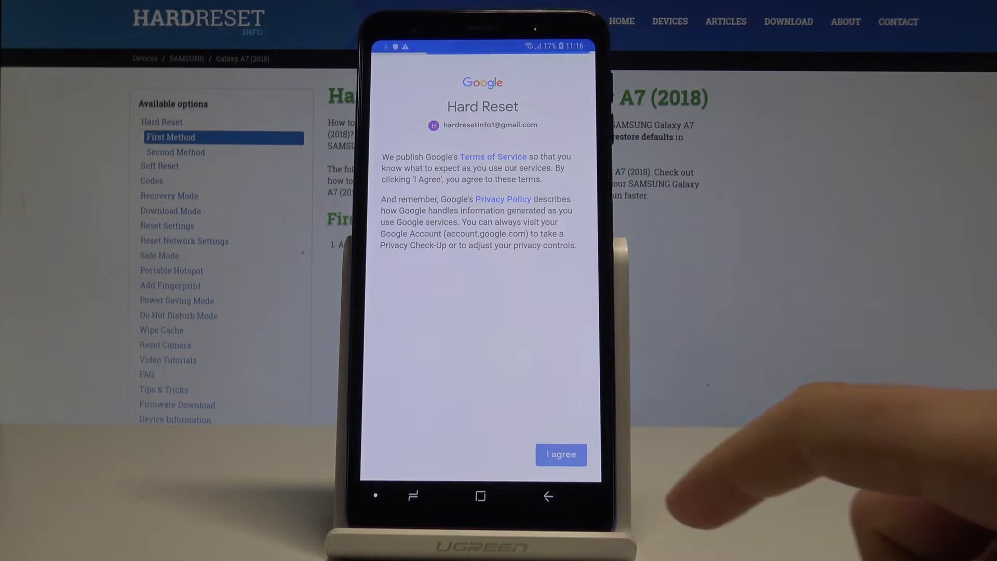
# Accept Google's terms, the backup services agreement and the Back up to Google Drive notice.
pyautogui.click(560, 455)
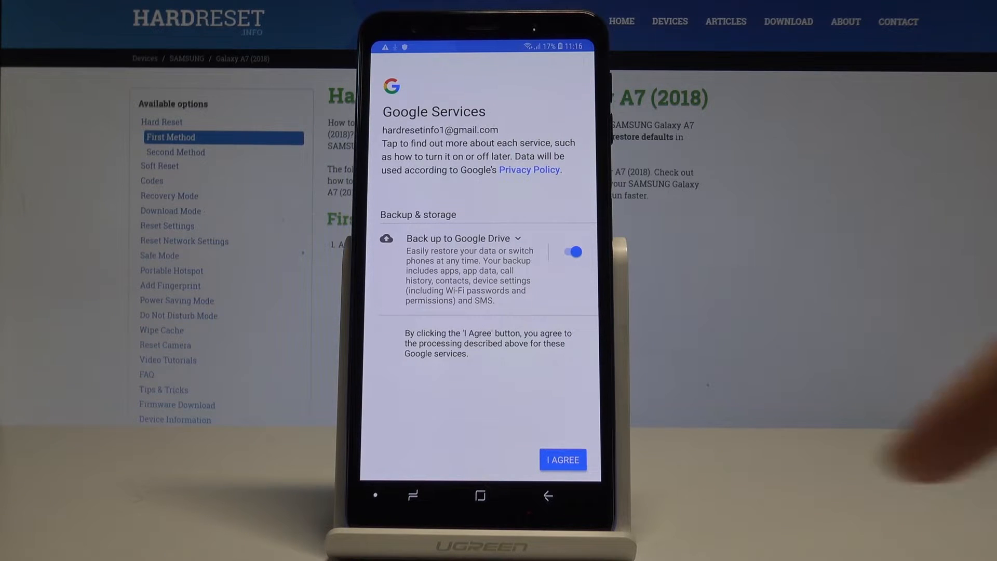
pyautogui.click(458, 238)
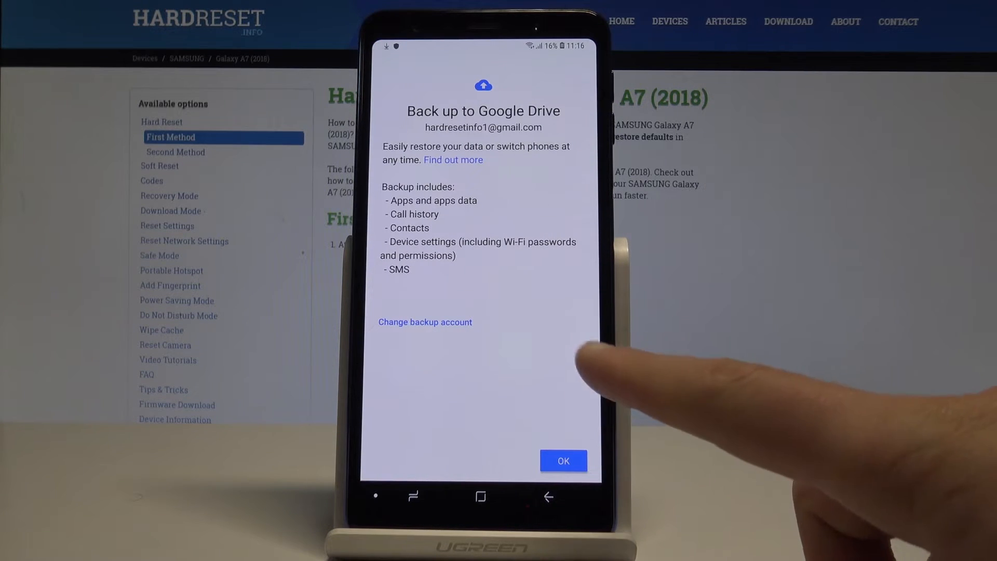
pyautogui.click(562, 460)
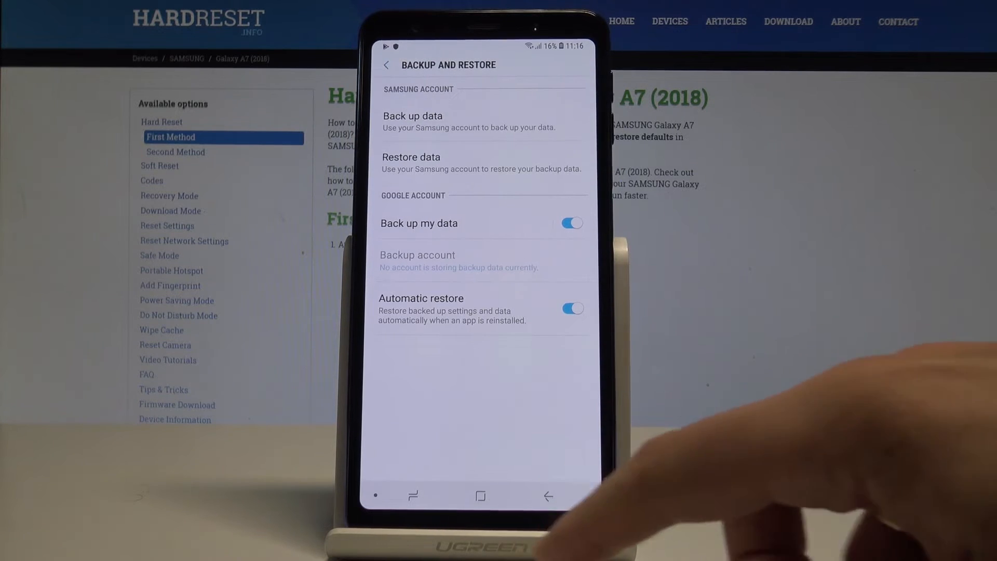
pyautogui.click(386, 64)
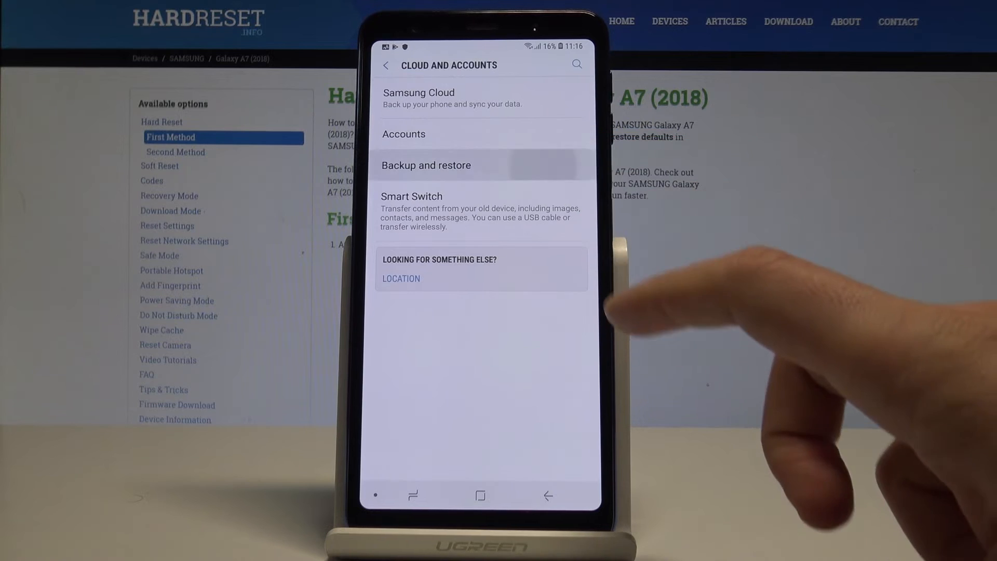
pyautogui.click(426, 165)
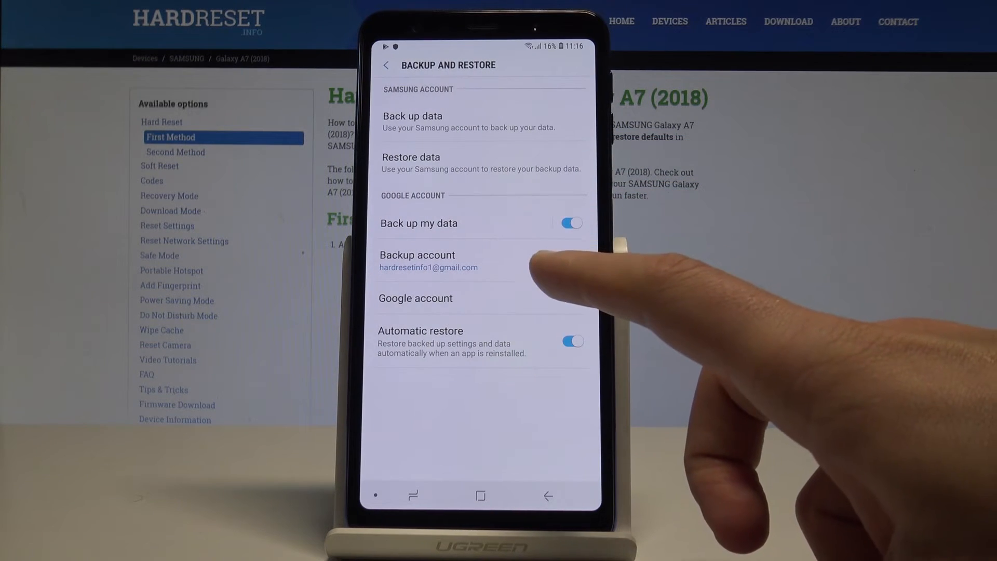
pyautogui.moveTo(572, 343)
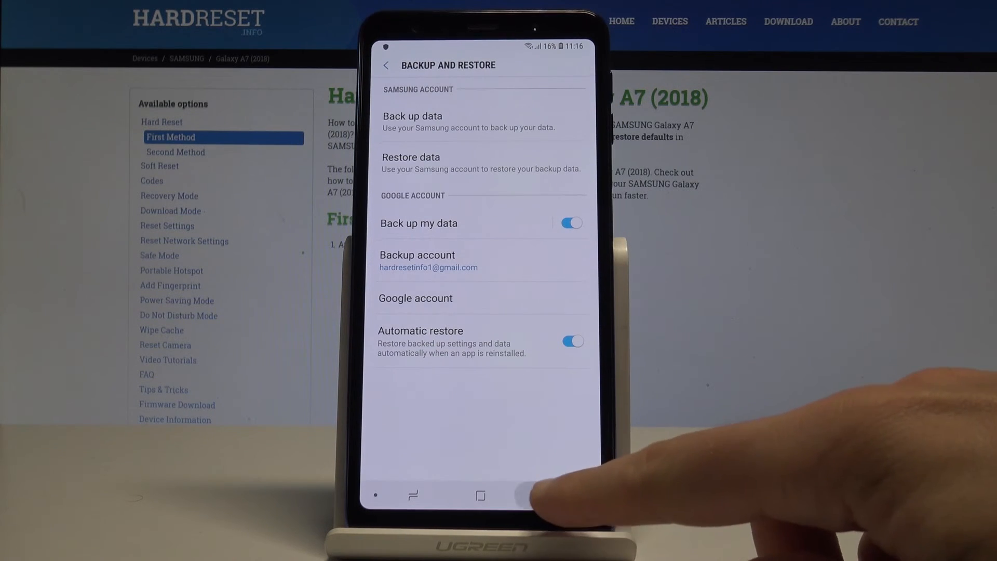
pyautogui.click(479, 495)
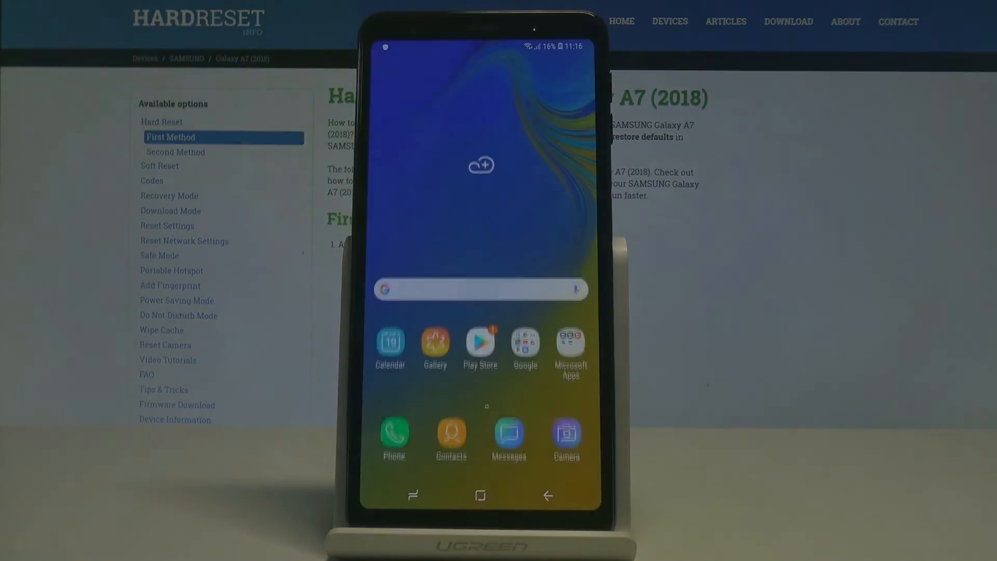